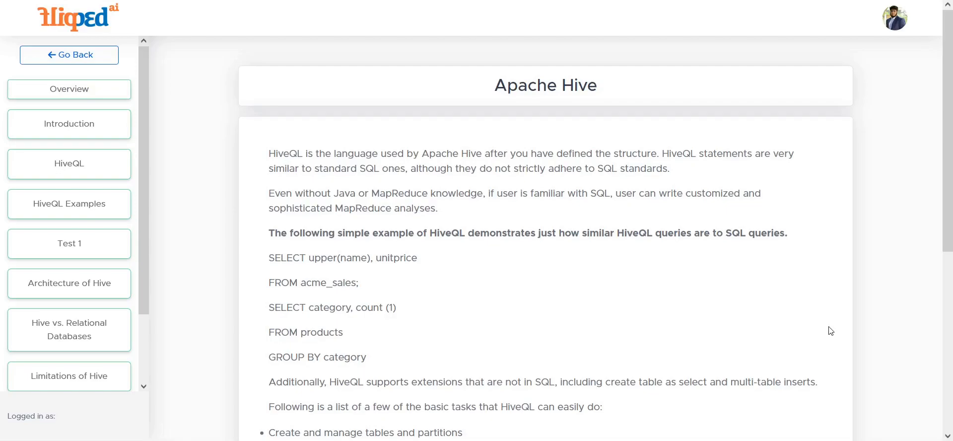
pyautogui.moveTo(475, 208)
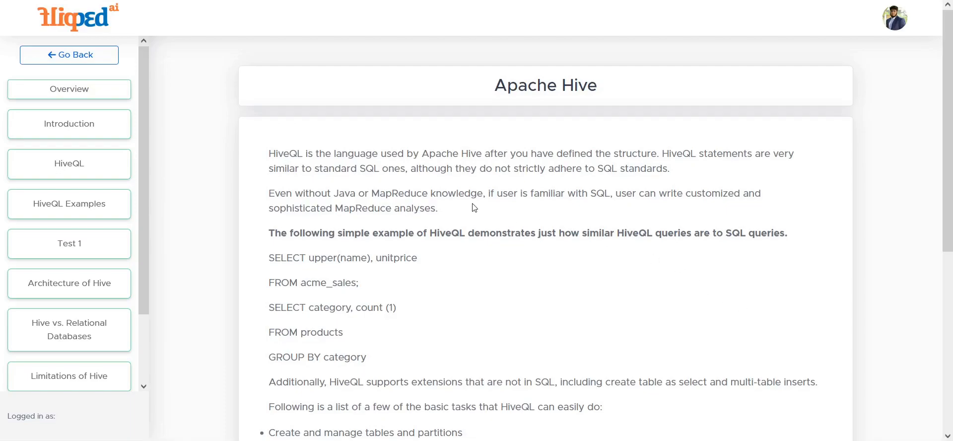
pyautogui.moveTo(459, 181)
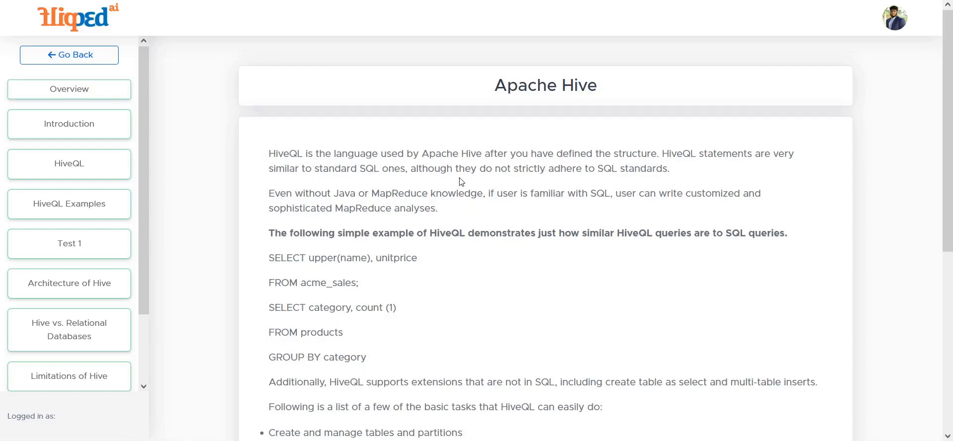
pyautogui.moveTo(559, 181)
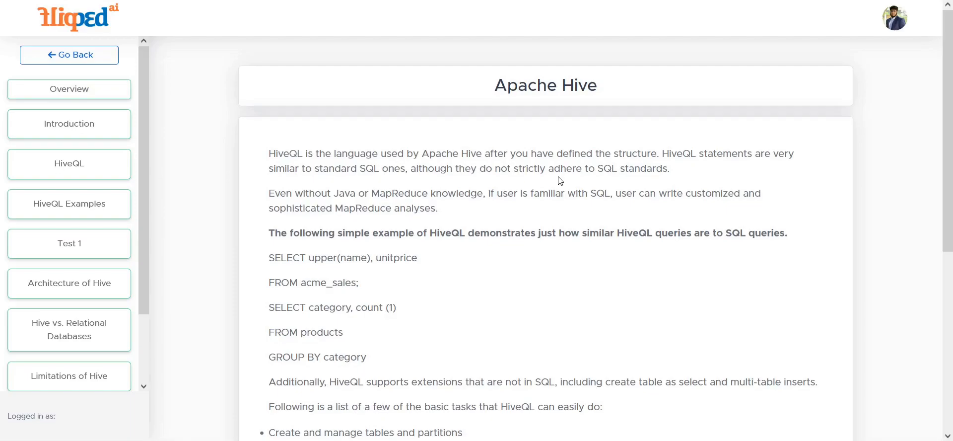
pyautogui.moveTo(426, 181)
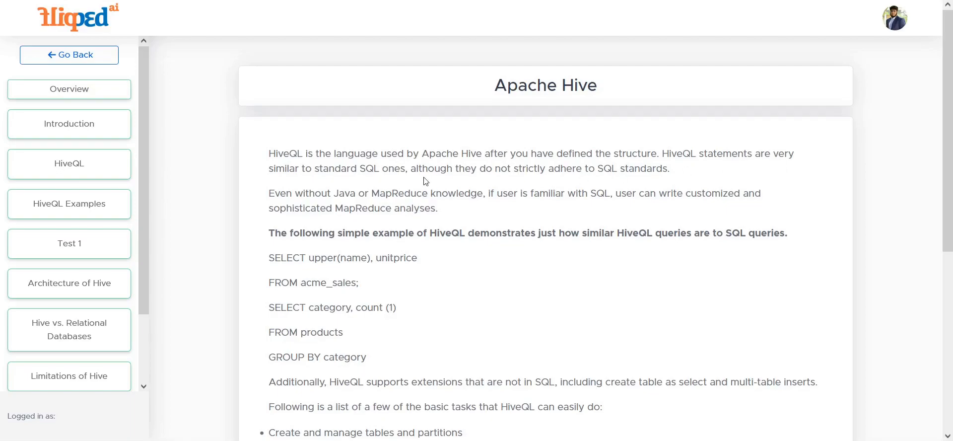
pyautogui.moveTo(408, 182)
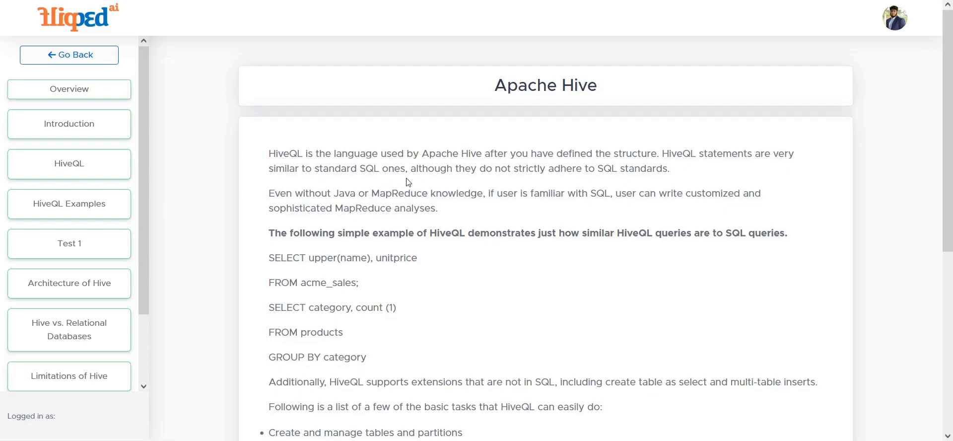
pyautogui.moveTo(564, 188)
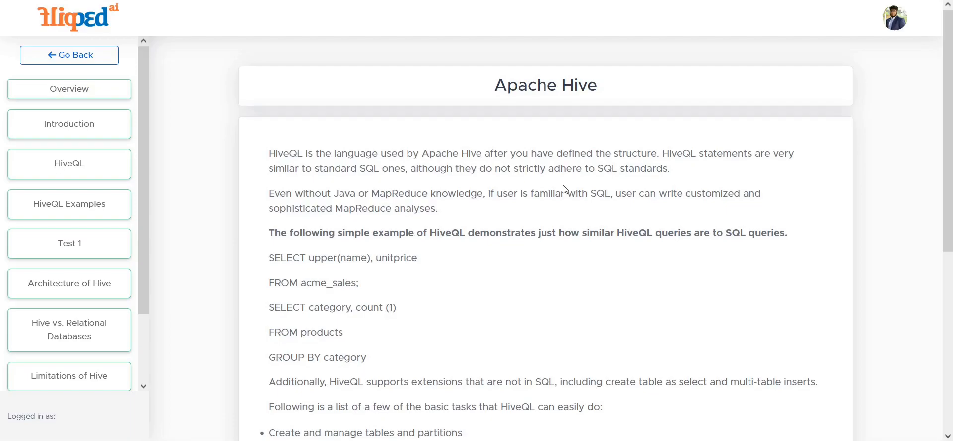
pyautogui.moveTo(423, 212)
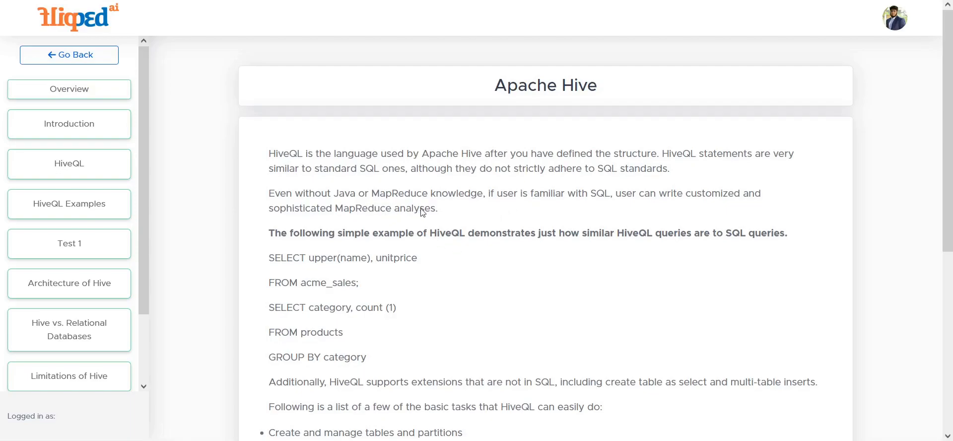
pyautogui.moveTo(516, 205)
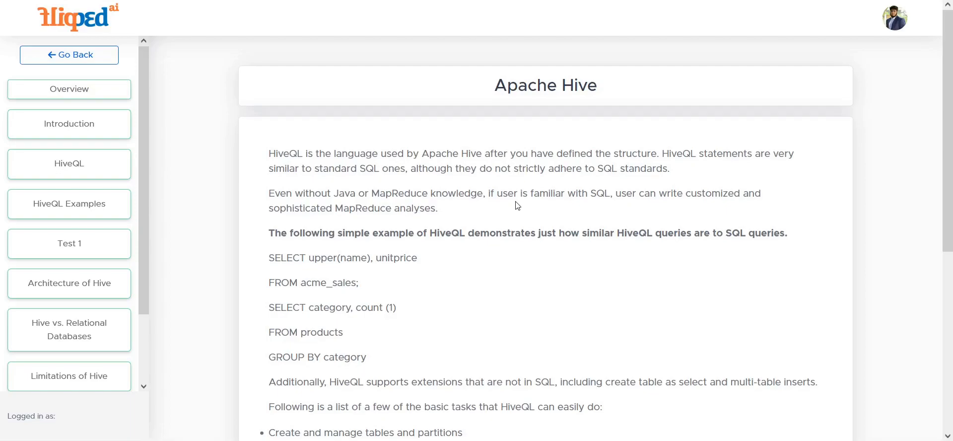
pyautogui.scroll(-3)
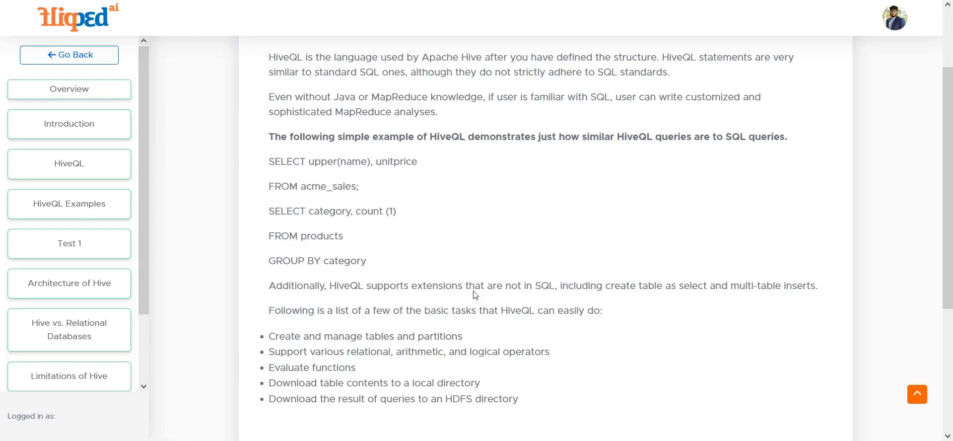
pyautogui.moveTo(344, 170)
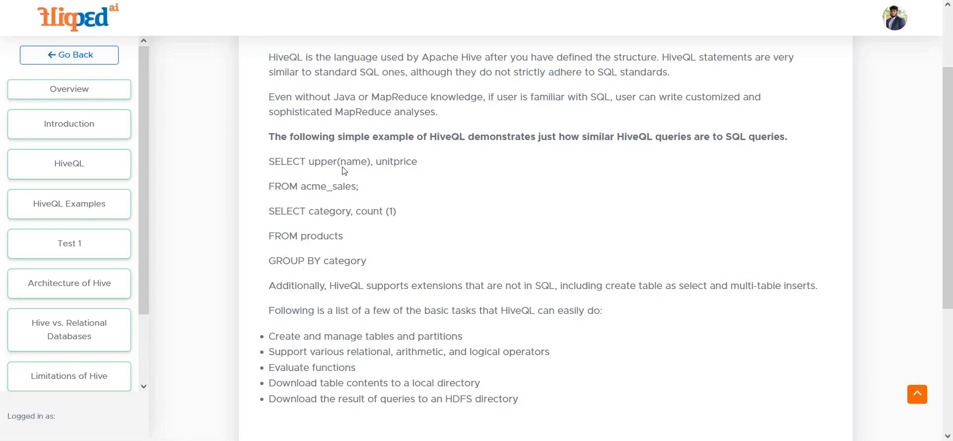
pyautogui.moveTo(353, 170)
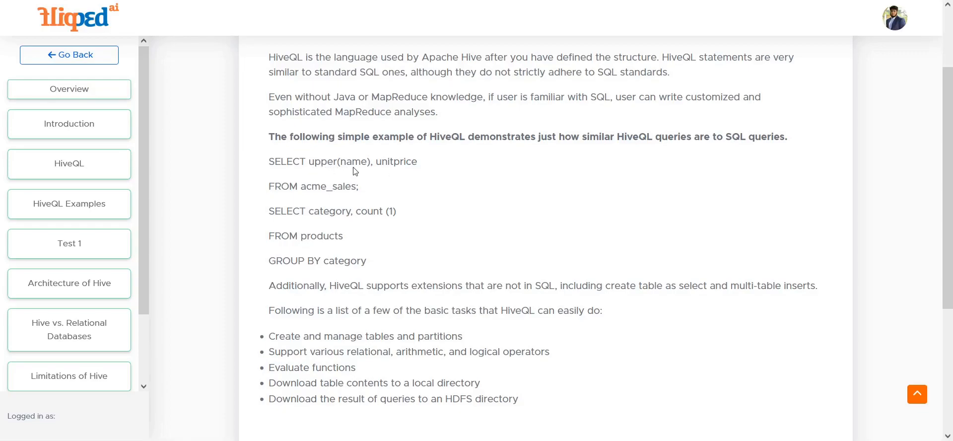
pyautogui.moveTo(318, 169)
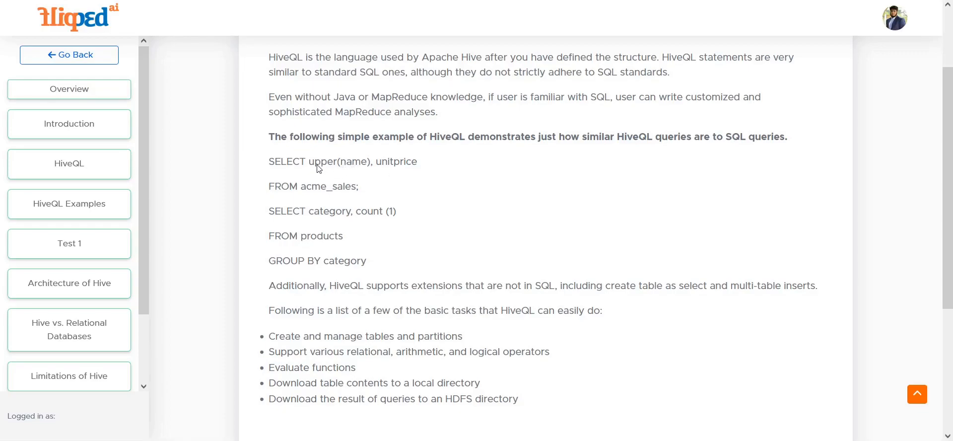
pyautogui.moveTo(343, 169)
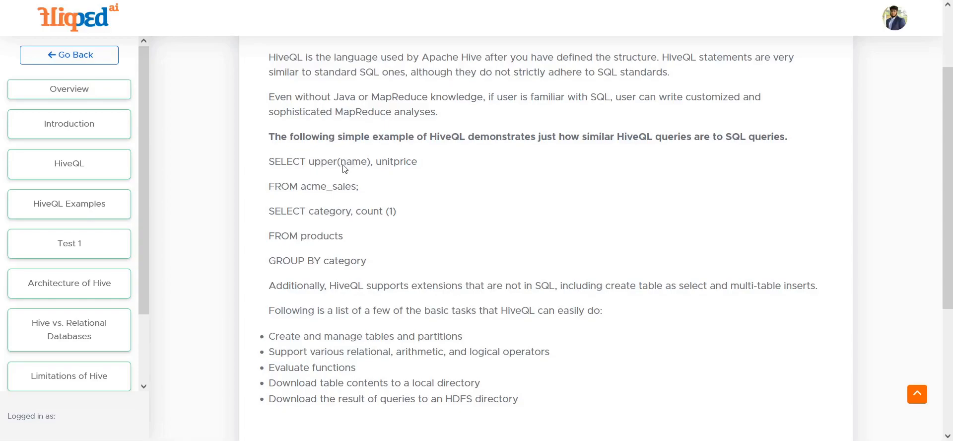
pyautogui.moveTo(359, 170)
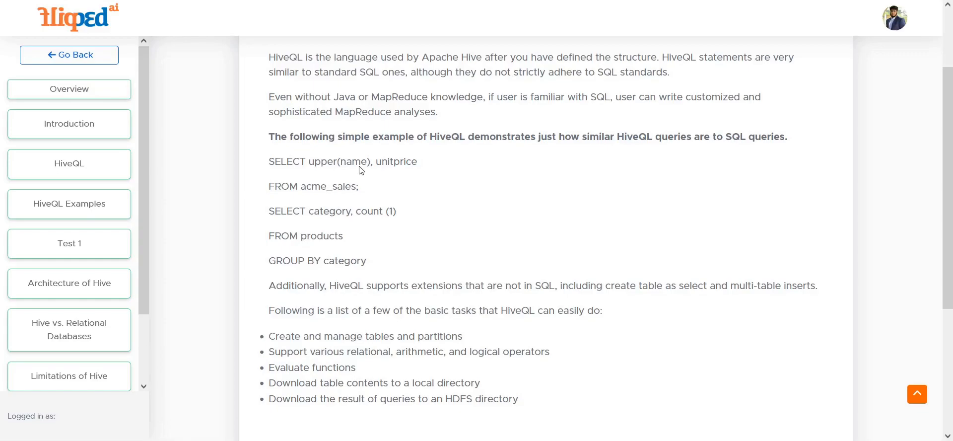
pyautogui.moveTo(342, 201)
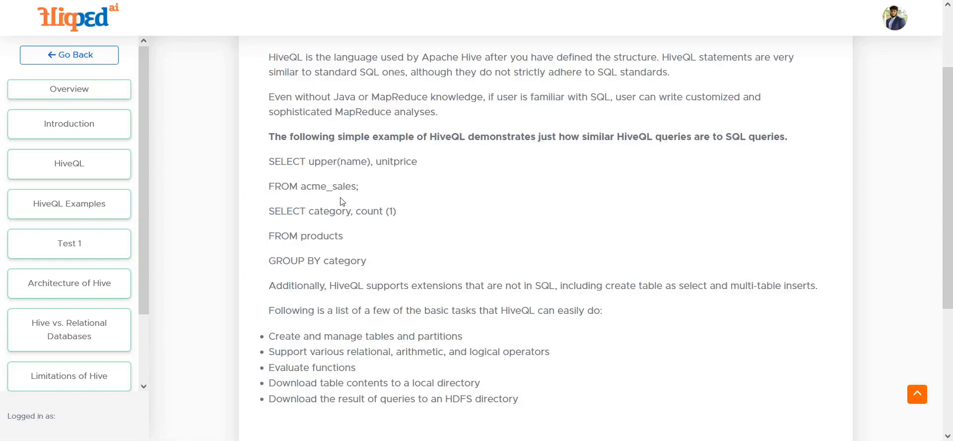
pyautogui.moveTo(291, 167)
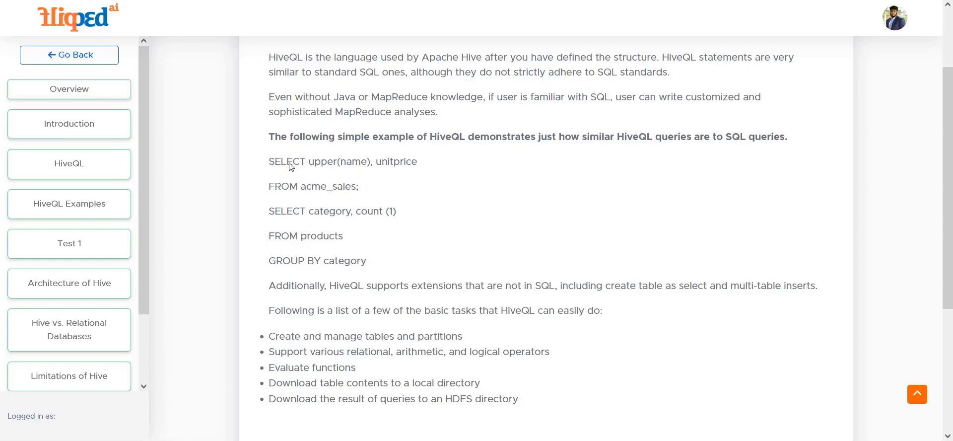
pyautogui.moveTo(340, 177)
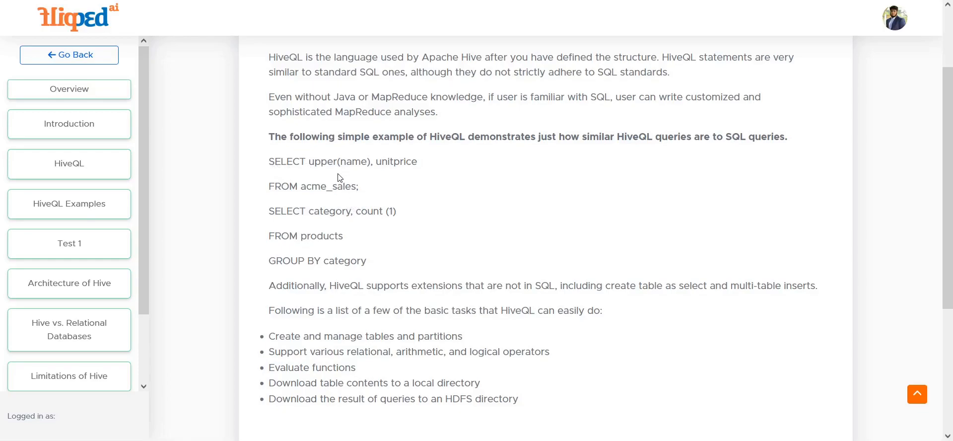
pyautogui.moveTo(315, 190)
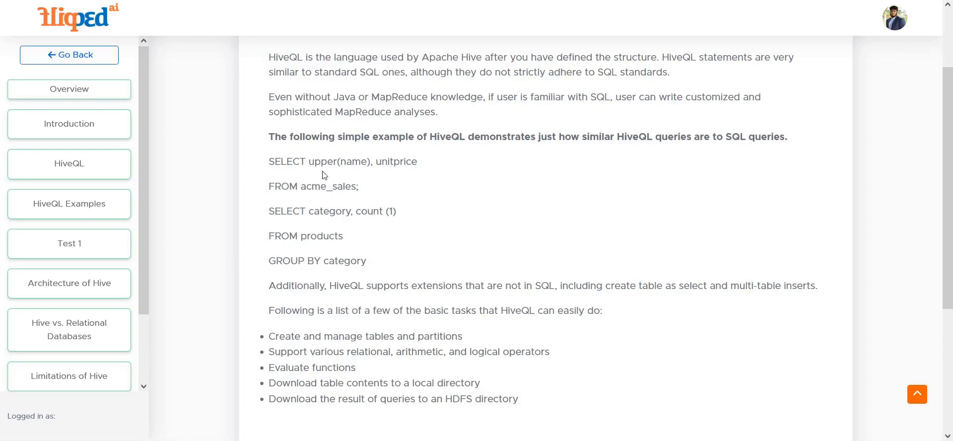
pyautogui.moveTo(388, 176)
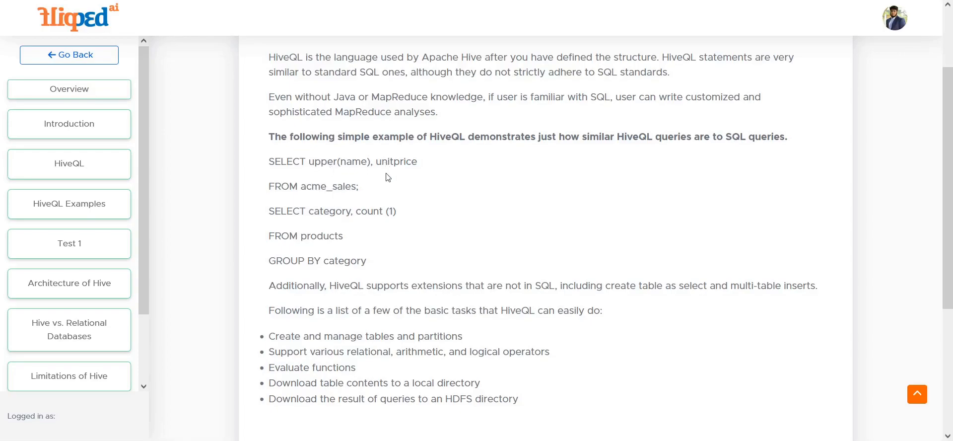
pyautogui.moveTo(355, 169)
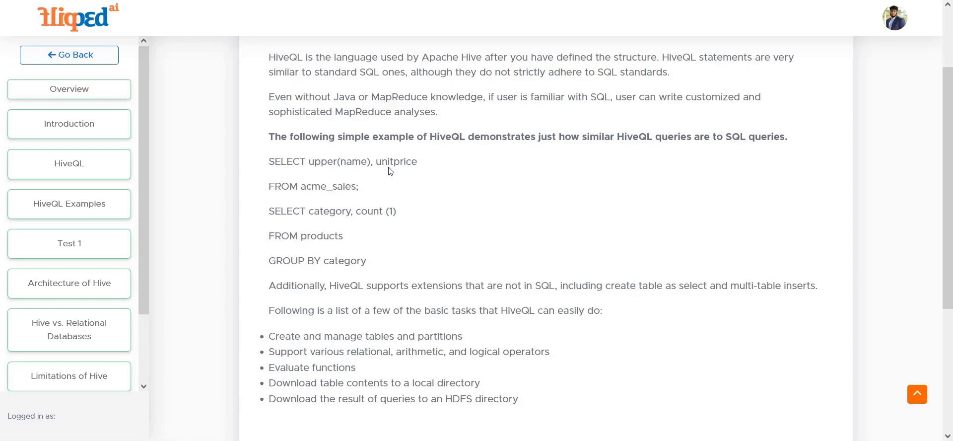
pyautogui.moveTo(332, 194)
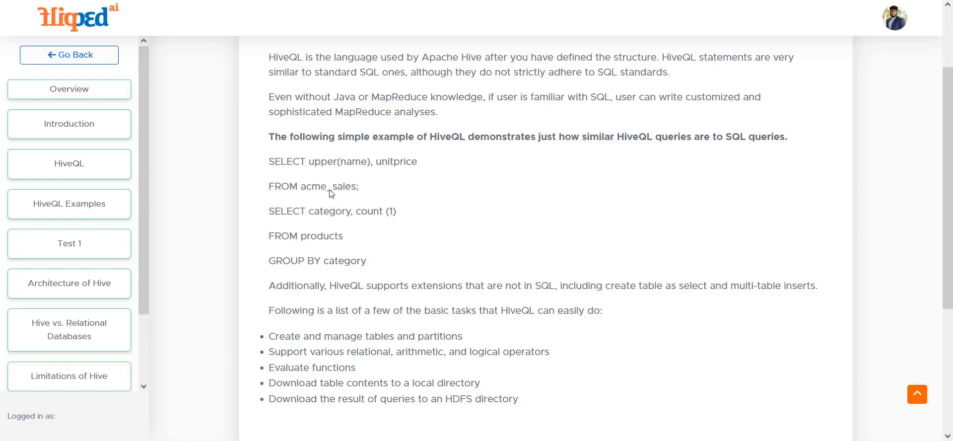
pyautogui.moveTo(349, 167)
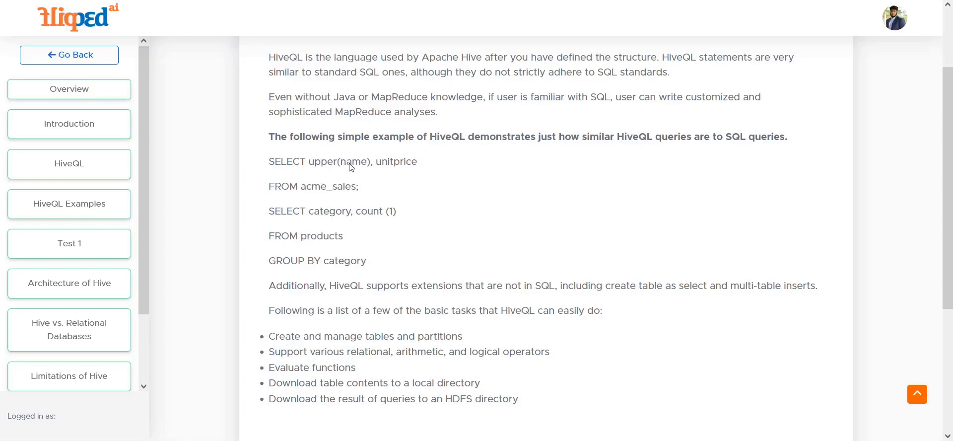
pyautogui.moveTo(361, 173)
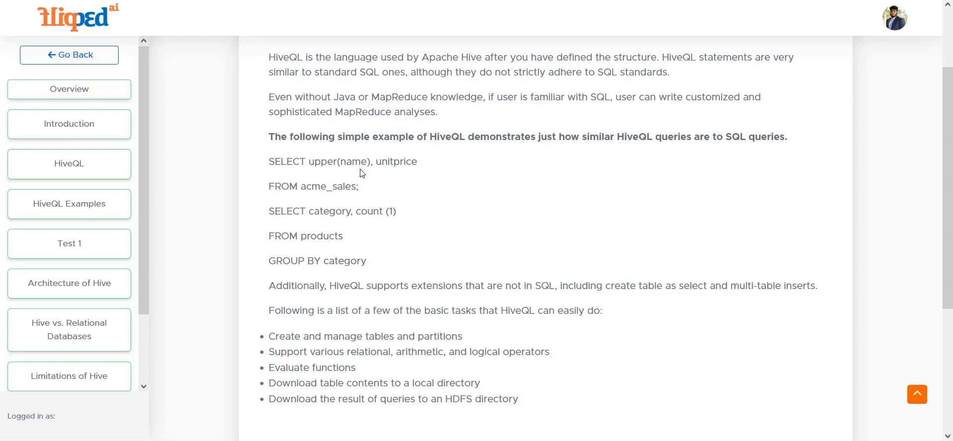
pyautogui.moveTo(337, 174)
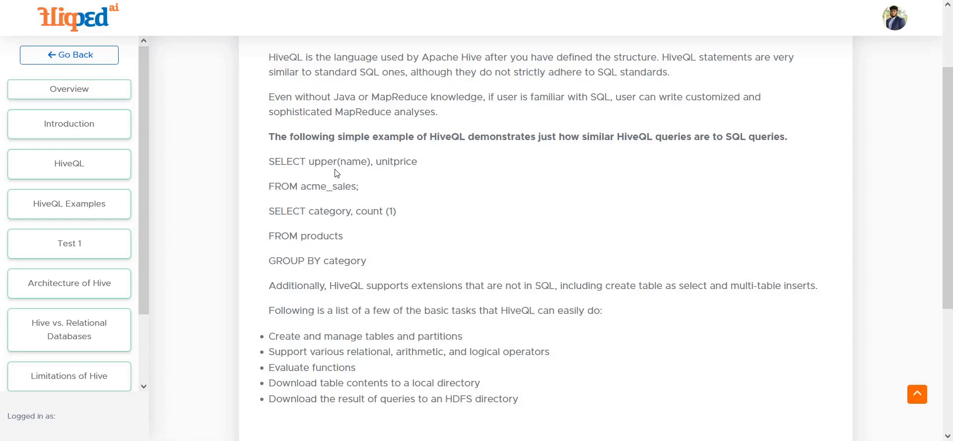
pyautogui.moveTo(342, 172)
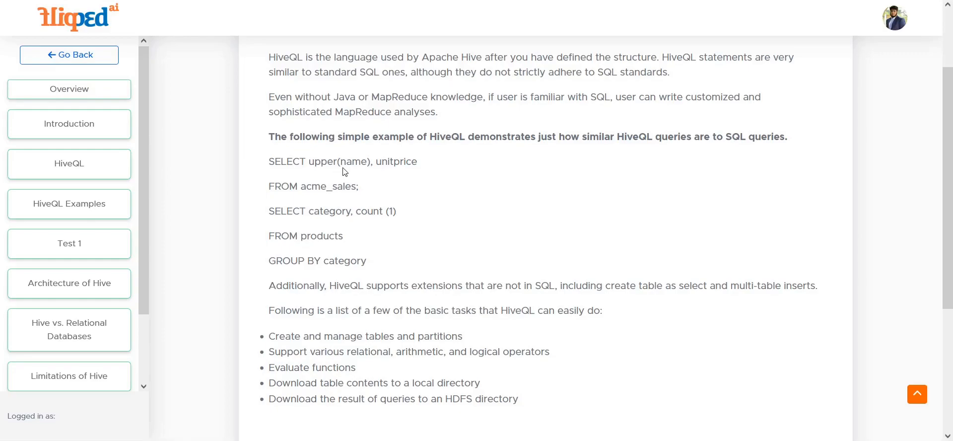
pyautogui.moveTo(352, 193)
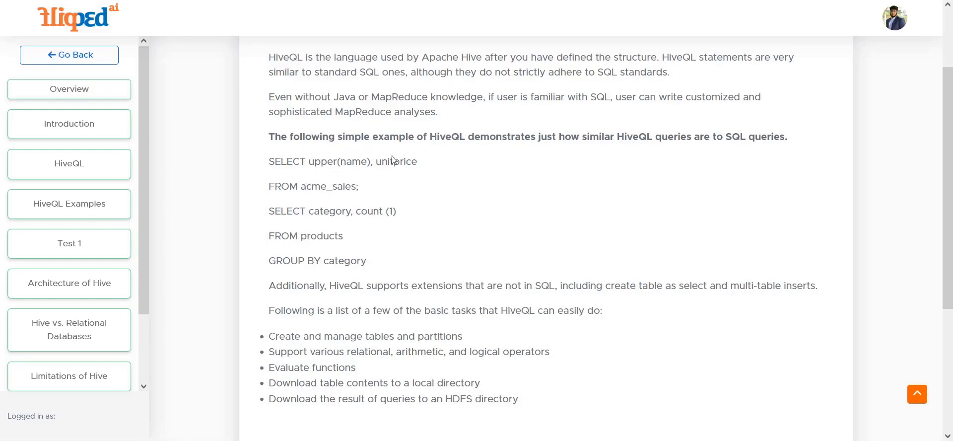
pyautogui.moveTo(353, 193)
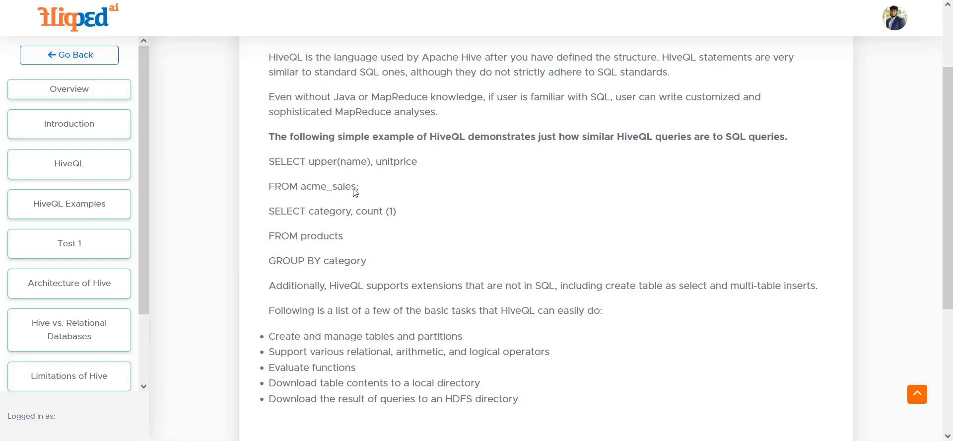
pyautogui.moveTo(294, 220)
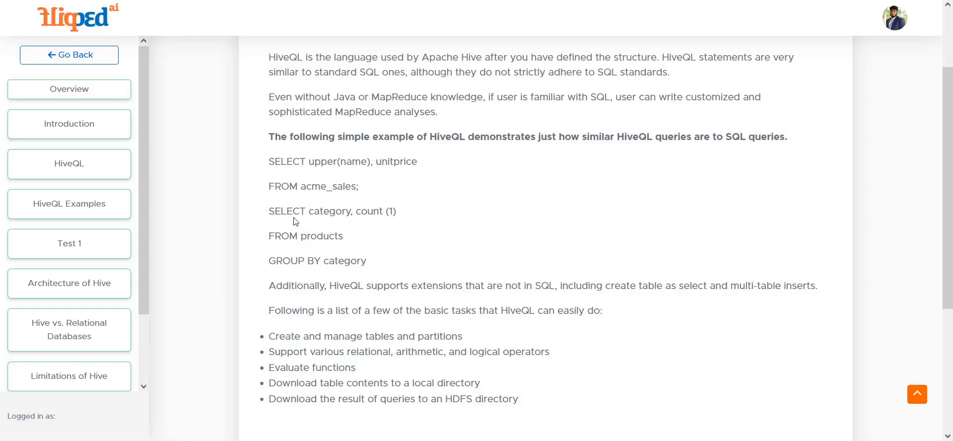
pyautogui.moveTo(314, 251)
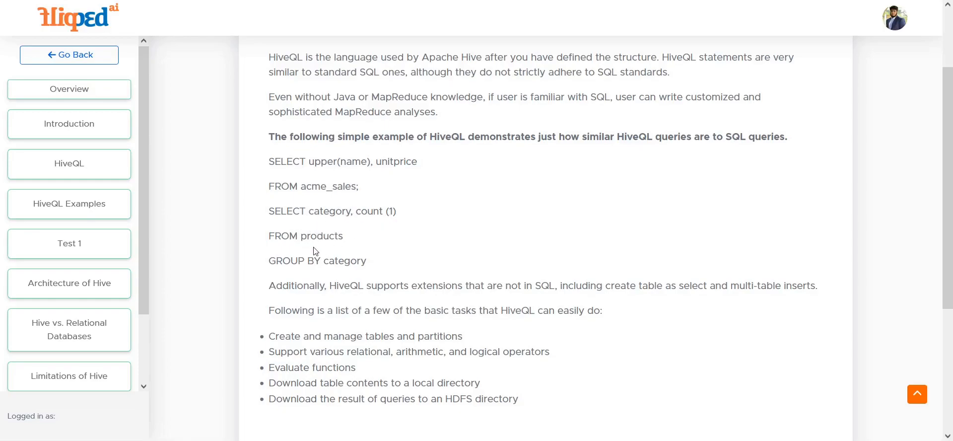
pyautogui.moveTo(356, 270)
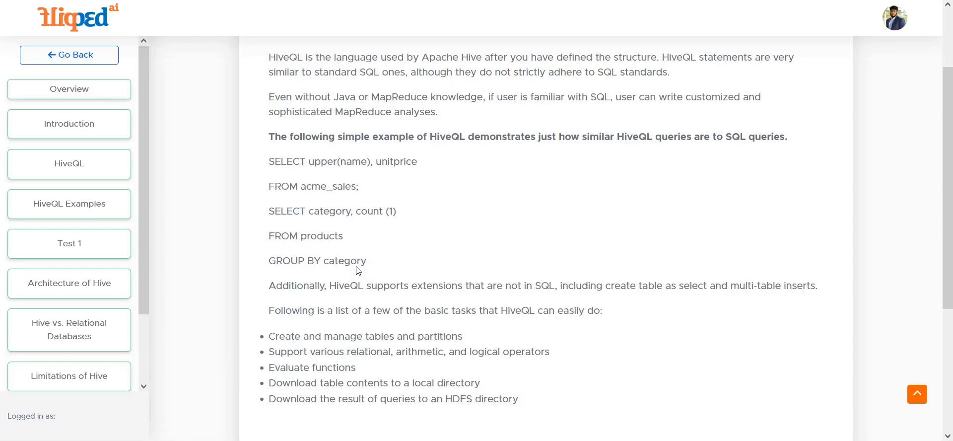
pyautogui.moveTo(538, 215)
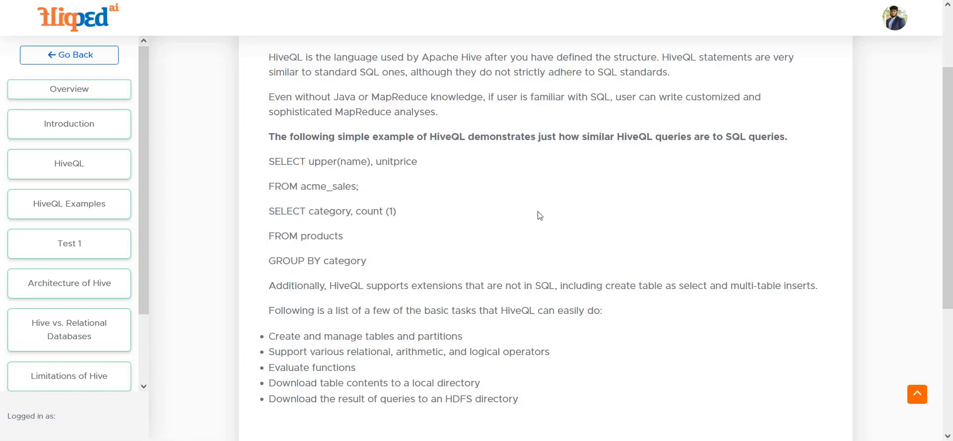
pyautogui.moveTo(298, 243)
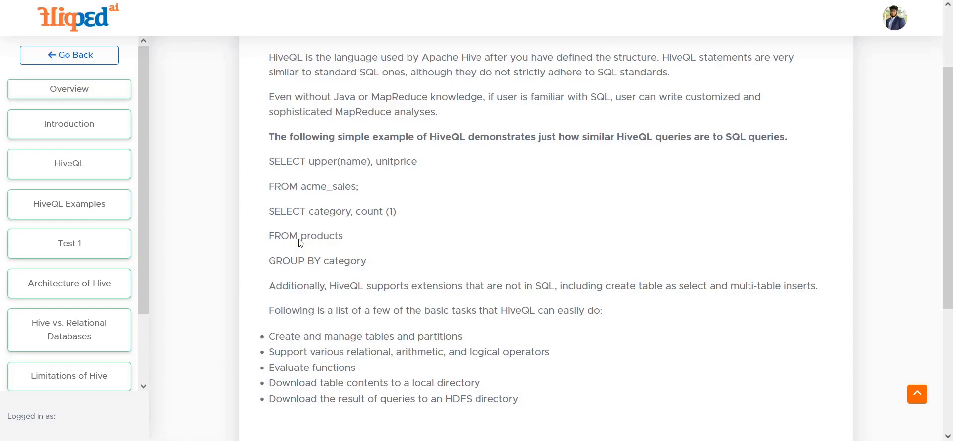
pyautogui.moveTo(404, 305)
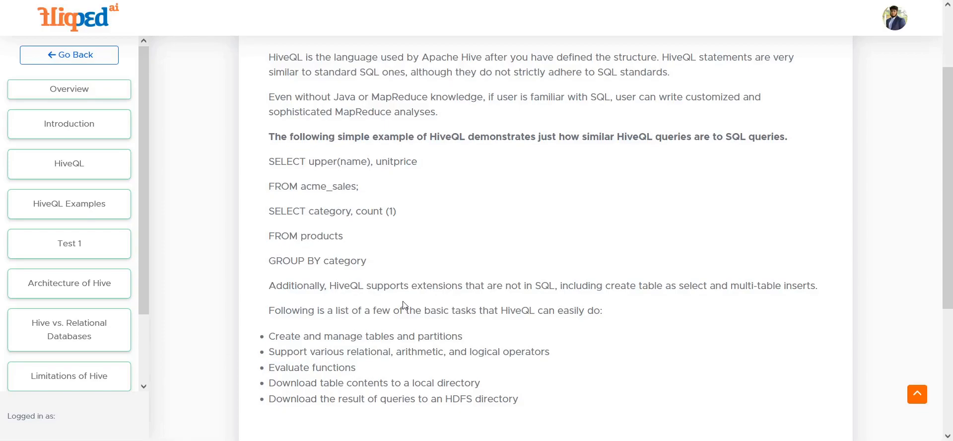
pyautogui.moveTo(556, 287)
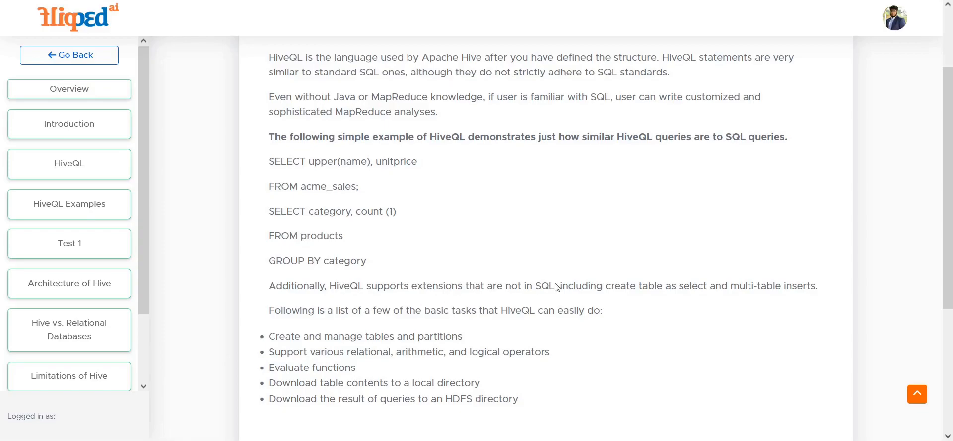
pyautogui.moveTo(753, 299)
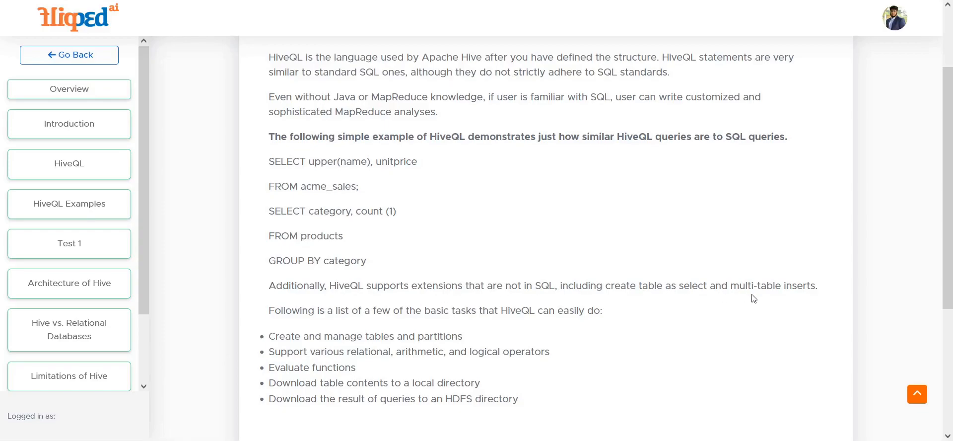
pyautogui.moveTo(783, 299)
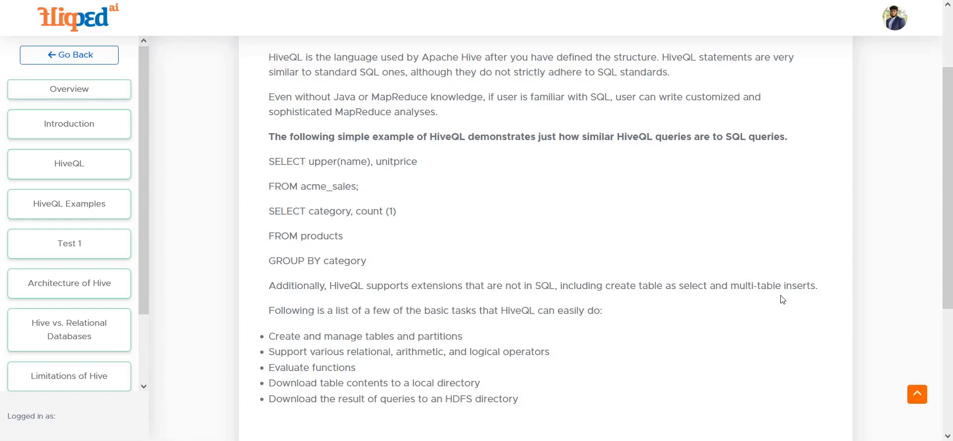
pyautogui.moveTo(679, 294)
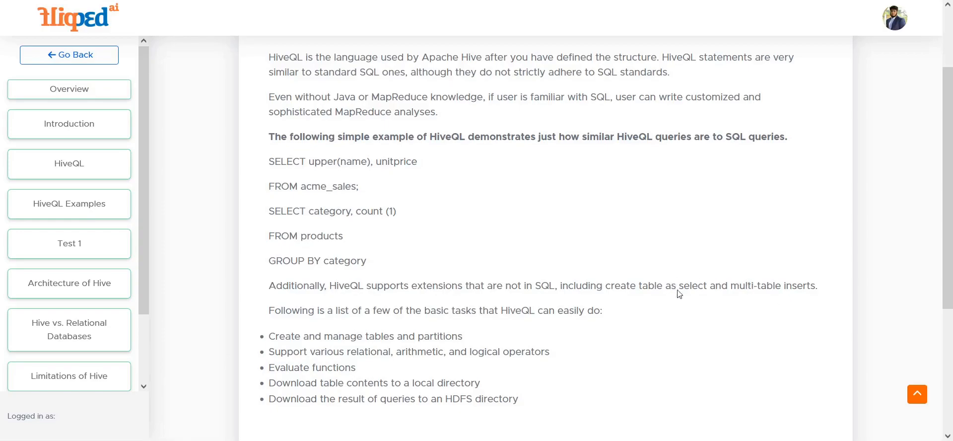
pyautogui.moveTo(703, 297)
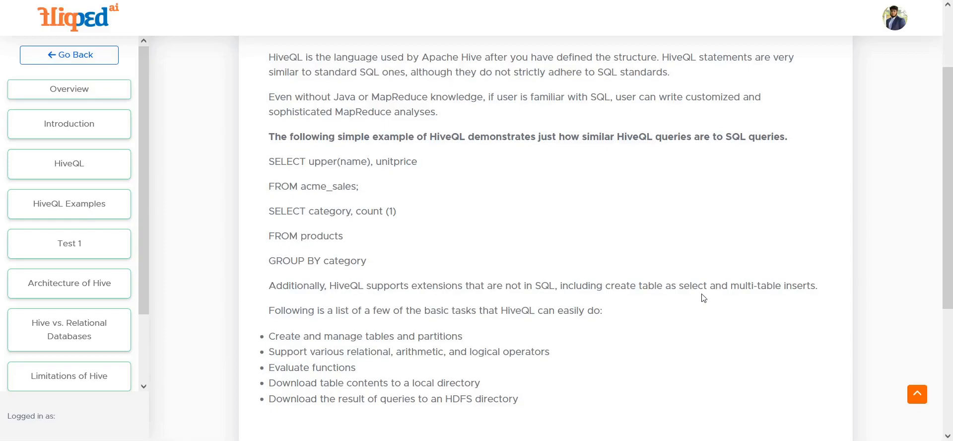
pyautogui.moveTo(374, 376)
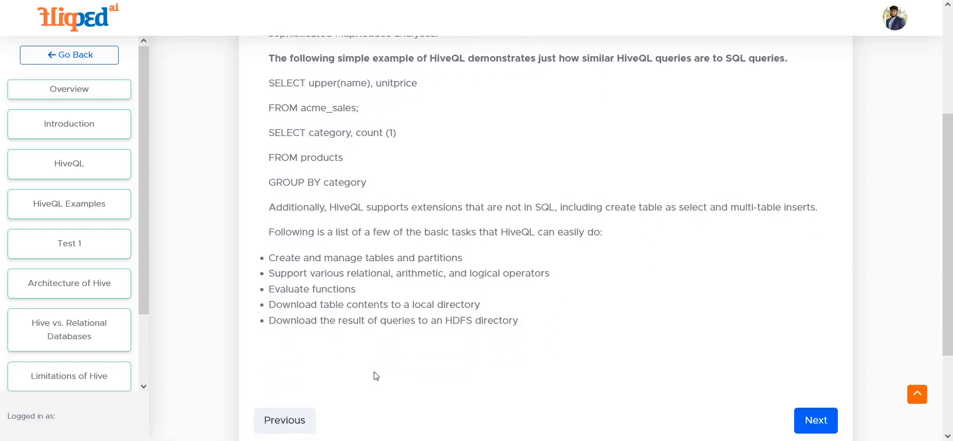
pyautogui.moveTo(307, 277)
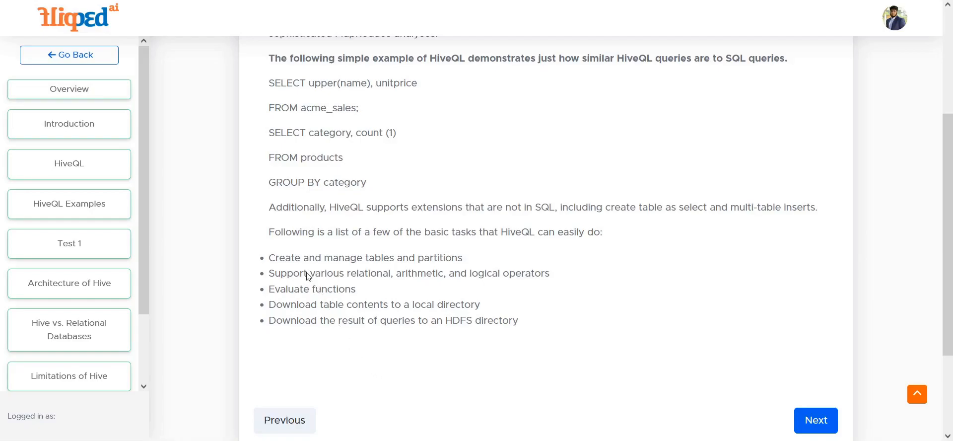
pyautogui.moveTo(363, 280)
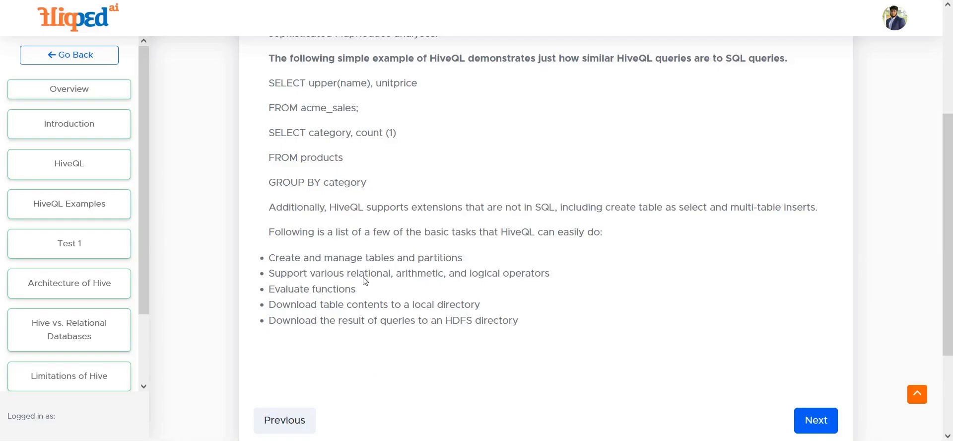
pyautogui.moveTo(379, 291)
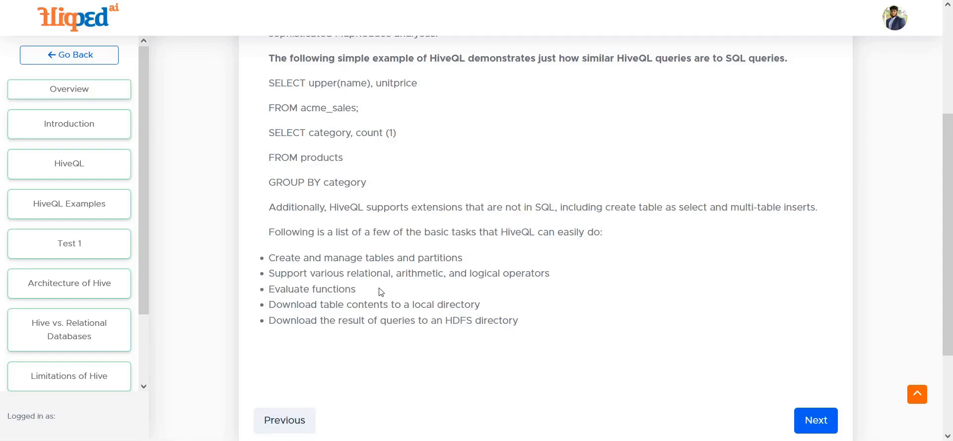
pyautogui.moveTo(492, 287)
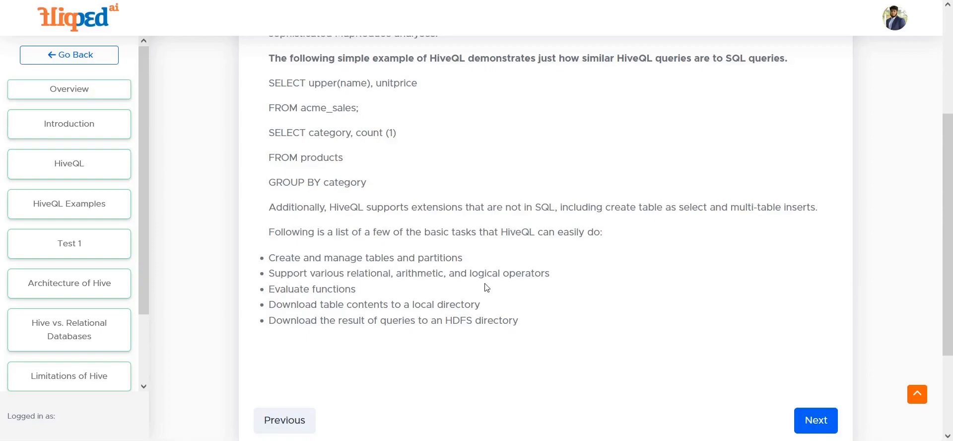
pyautogui.moveTo(389, 290)
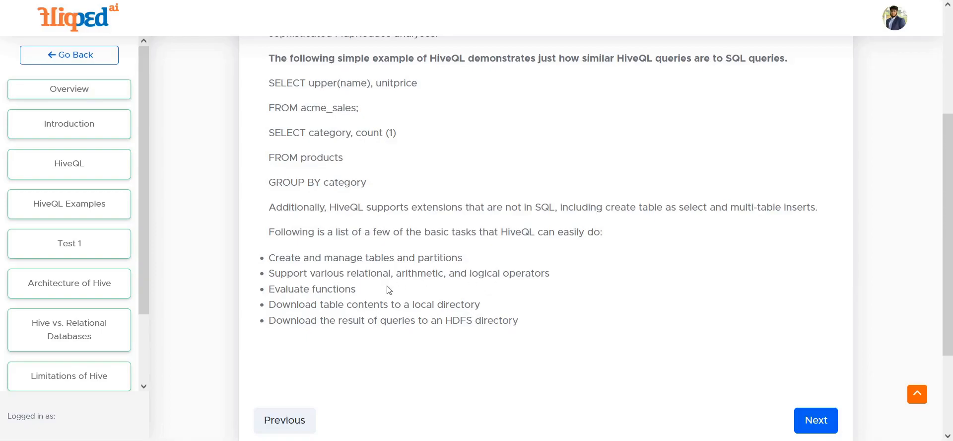
pyautogui.moveTo(369, 305)
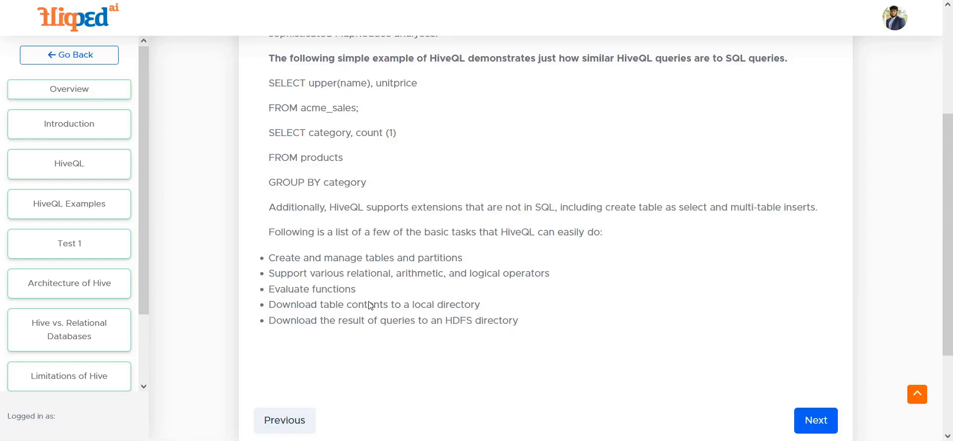
pyautogui.moveTo(360, 329)
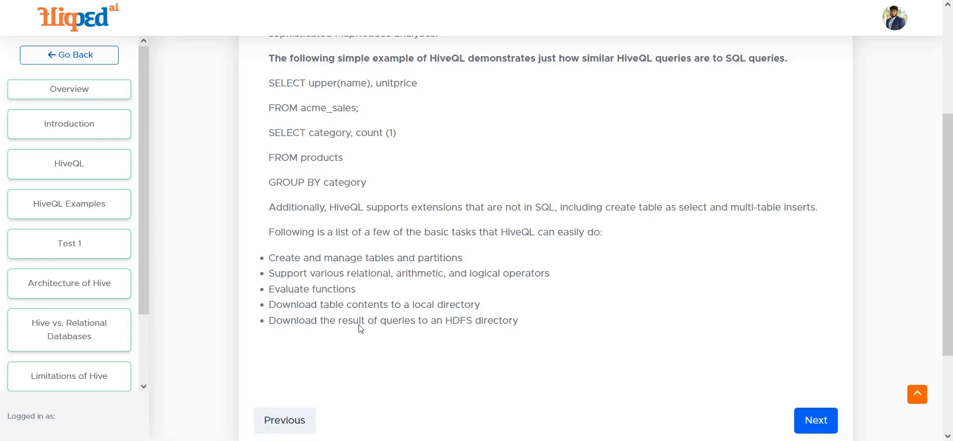
pyautogui.moveTo(360, 334)
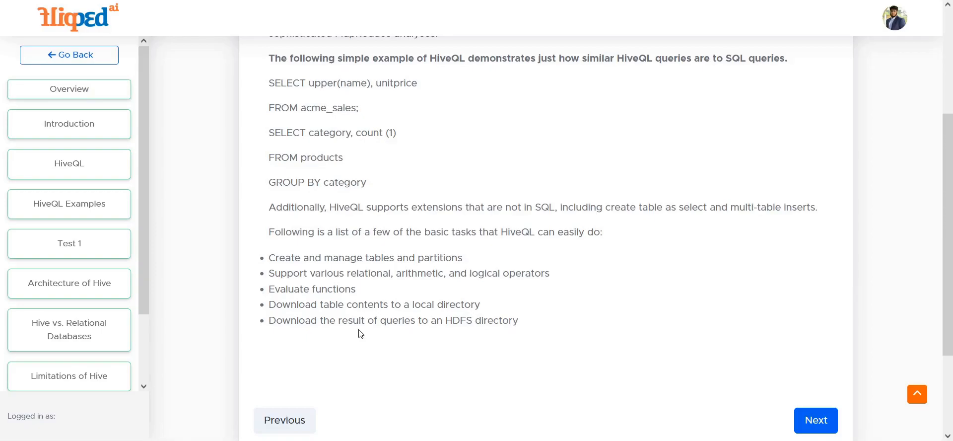
pyautogui.moveTo(361, 233)
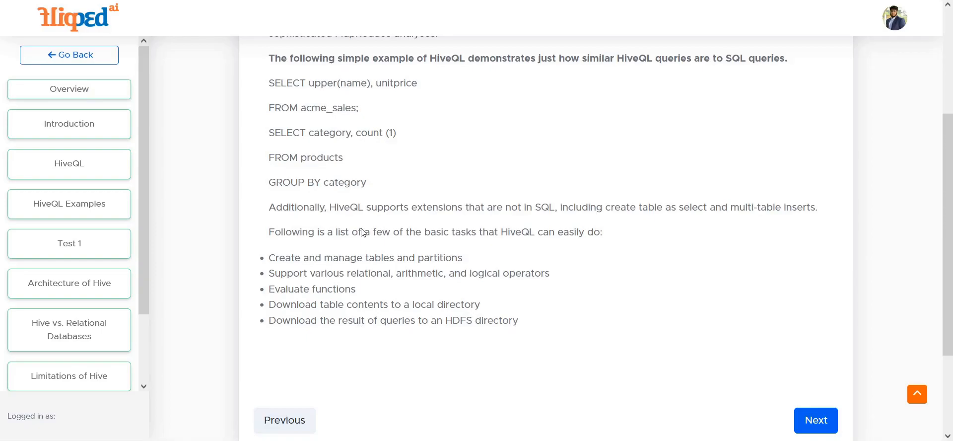
pyautogui.moveTo(350, 341)
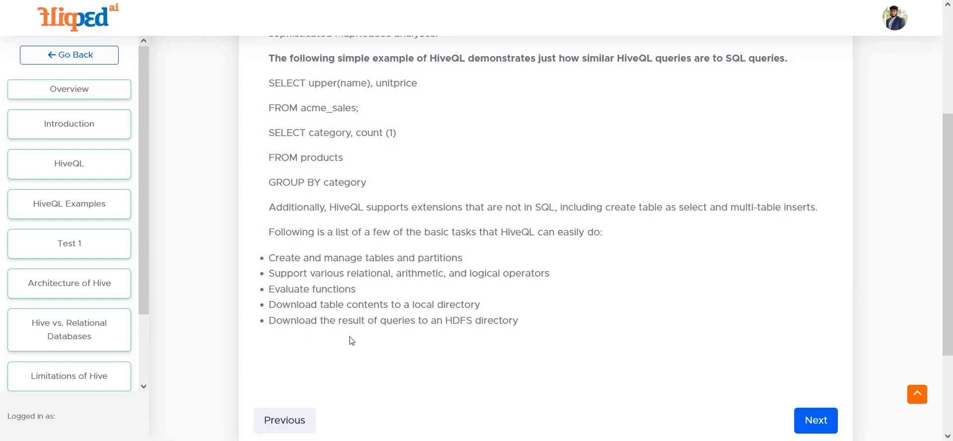
pyautogui.scroll(3)
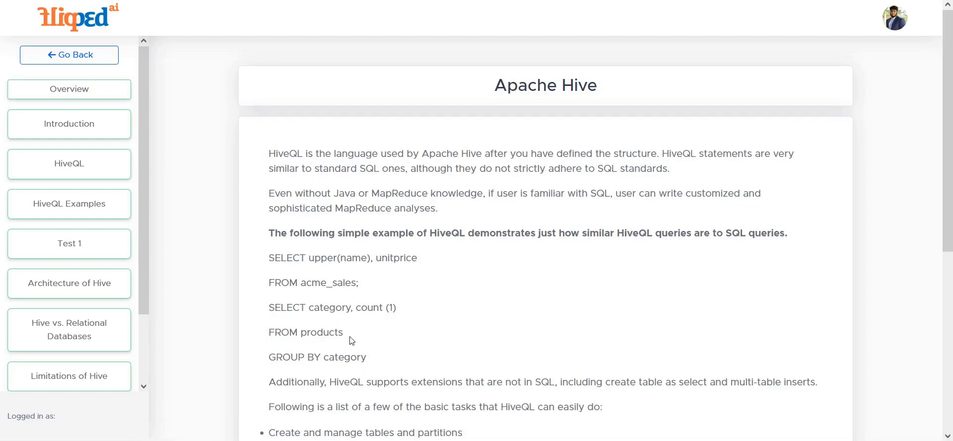
pyautogui.scroll(-3)
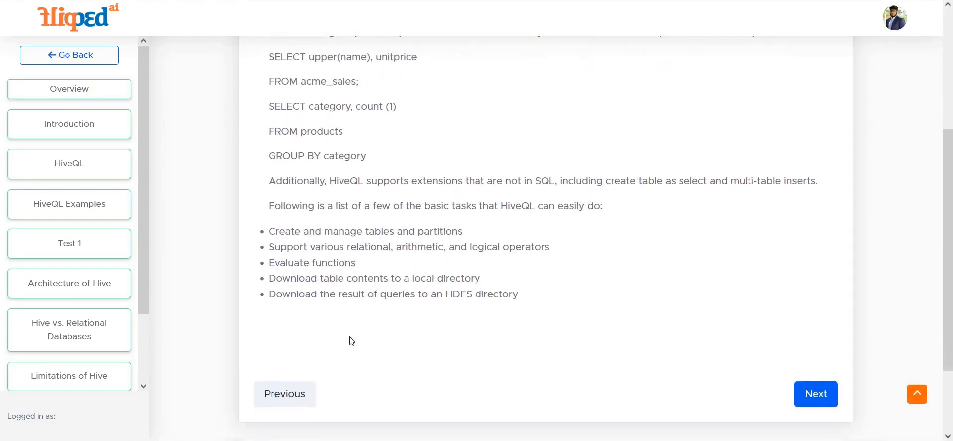